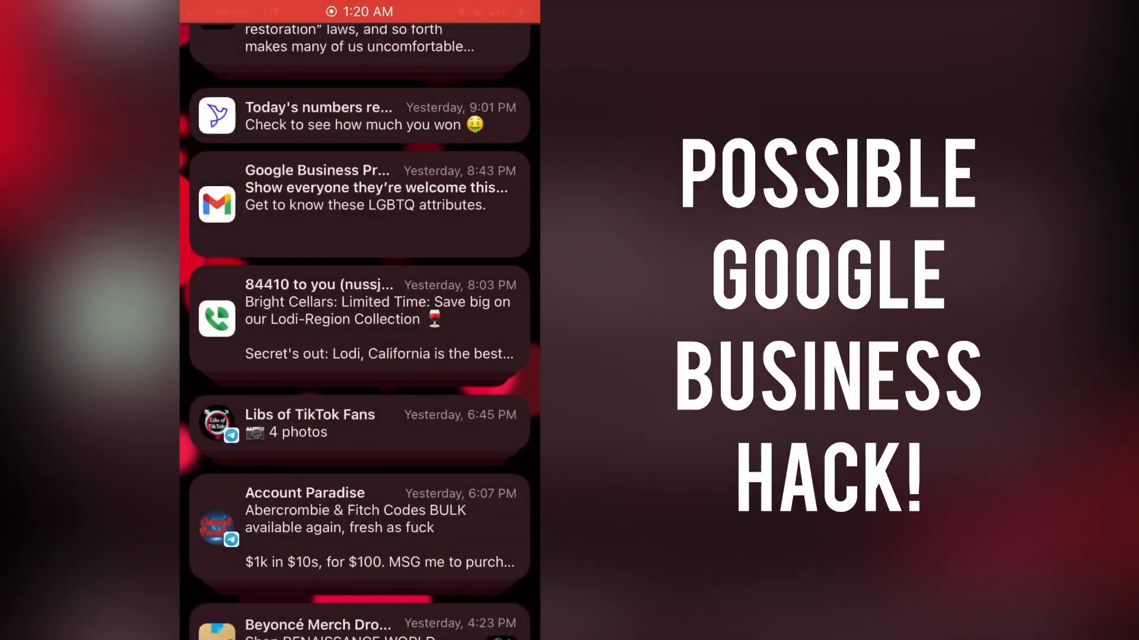
# Scroll Notification Center and open the Gmail notification 'Show everyone they're welcome this…'
pyautogui.scroll(-3)
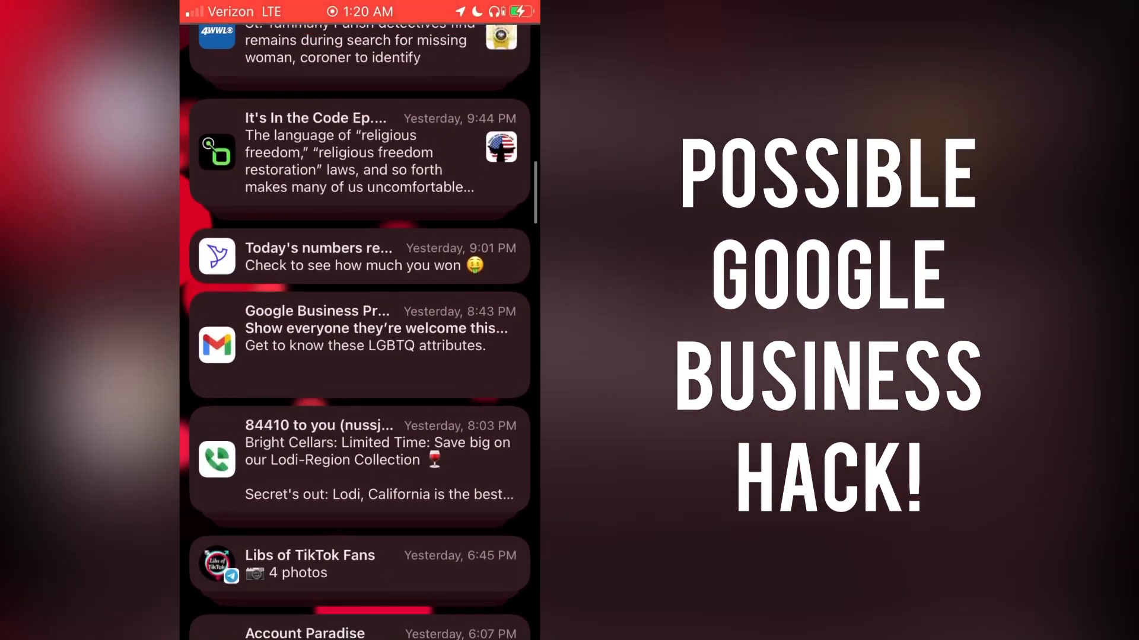
pyautogui.scroll(-3)
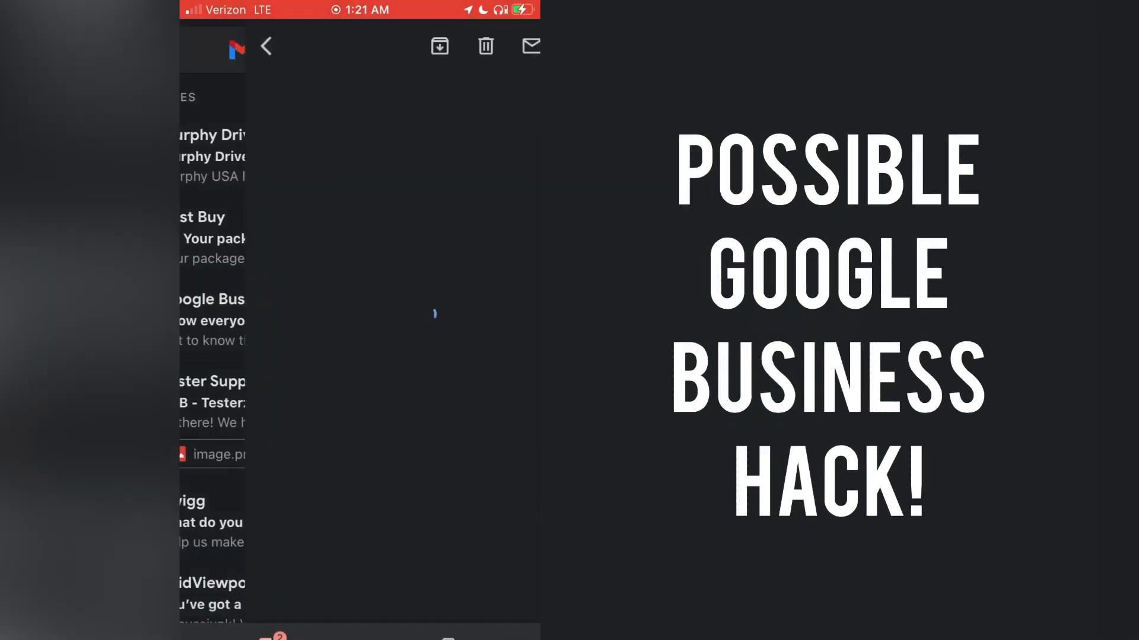
# Scroll the loaded Pride Month email past its header to the welcoming-business intro and illustration
pyautogui.click(210, 319)
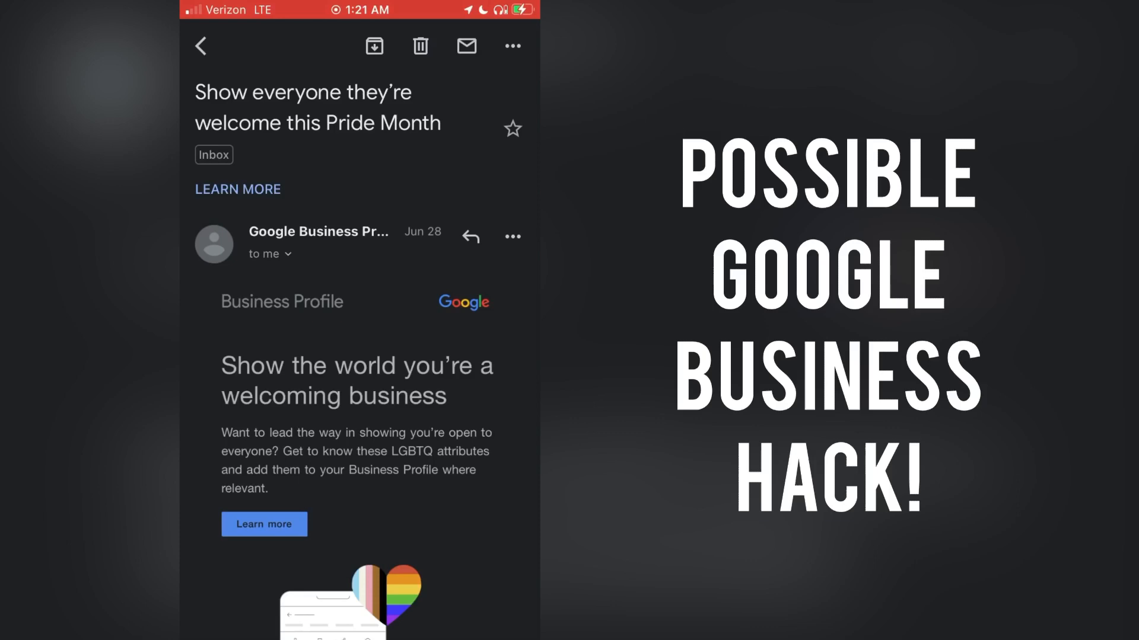
pyautogui.scroll(-3)
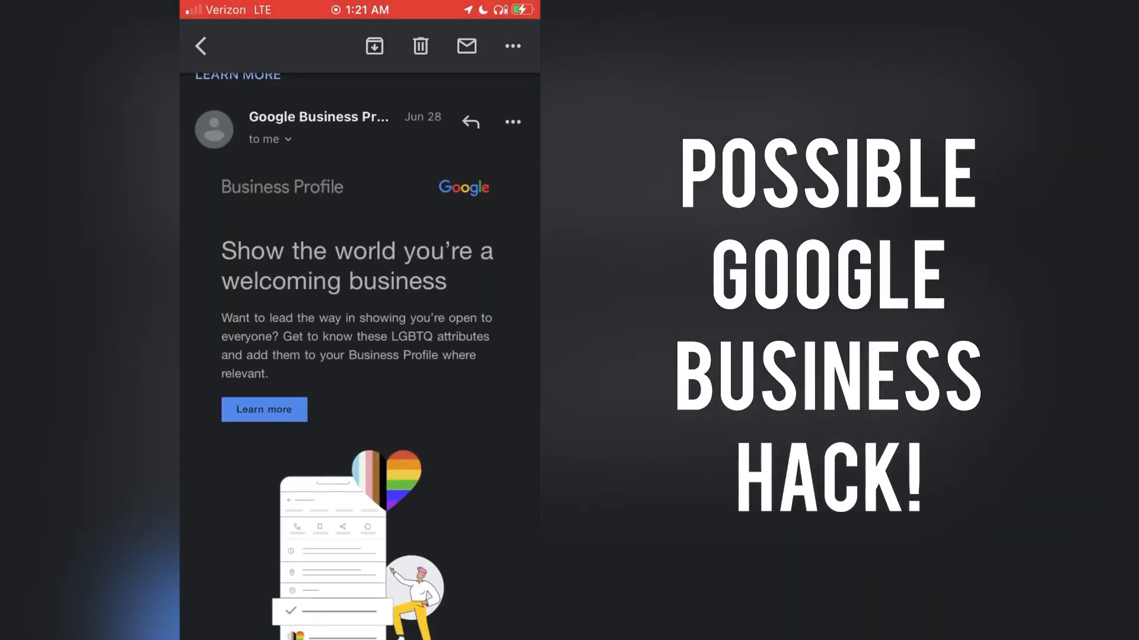
pyautogui.scroll(-3)
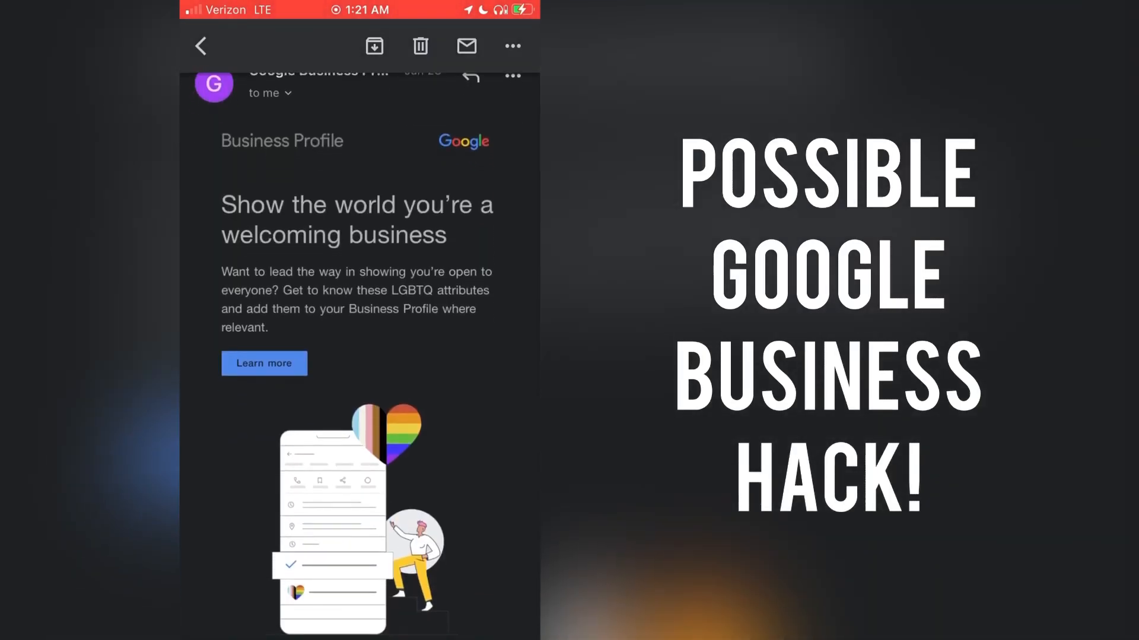
pyautogui.scroll(-3)
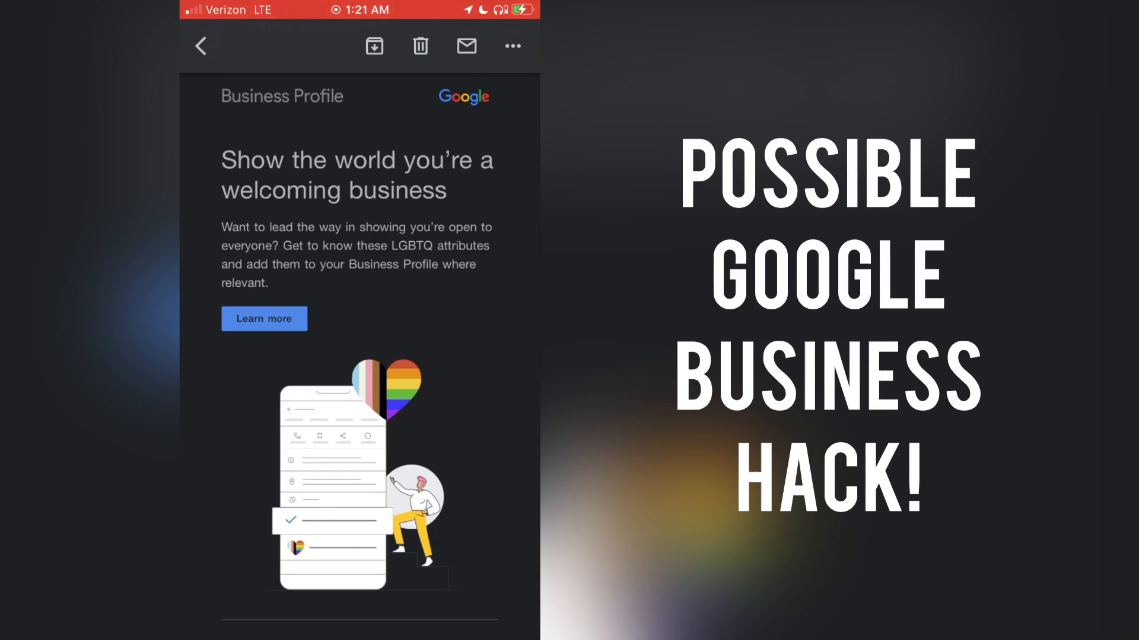
# Scroll to the Transgender safespace, Gender-neutral restroom and LGBTQ friendly attributes and the Add attributes section
pyautogui.scroll(-3)
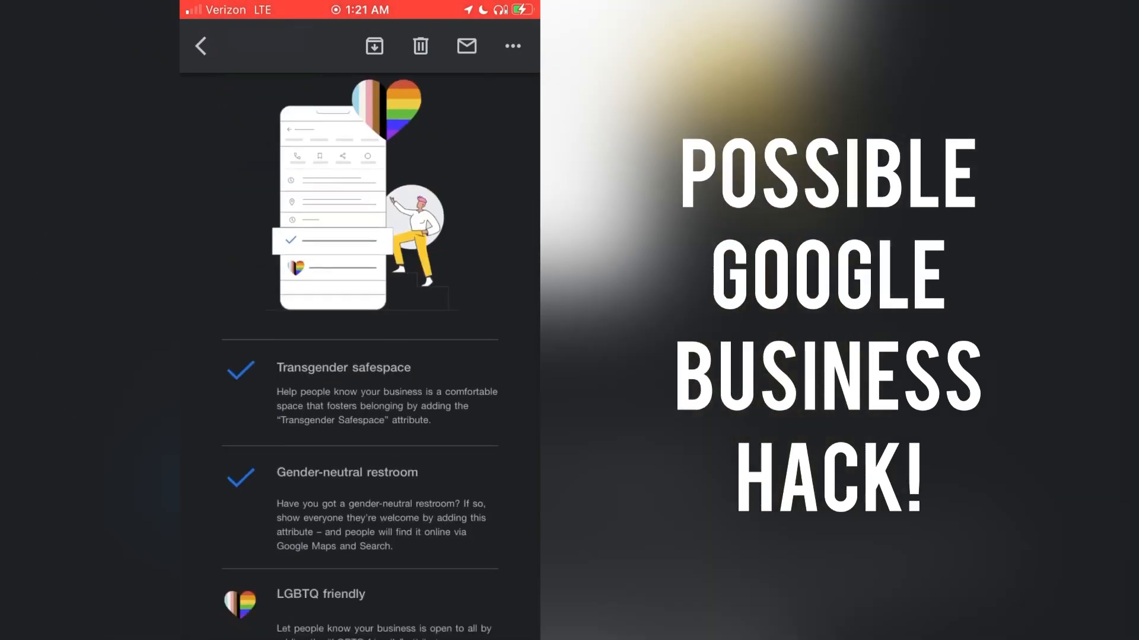
pyautogui.scroll(-3)
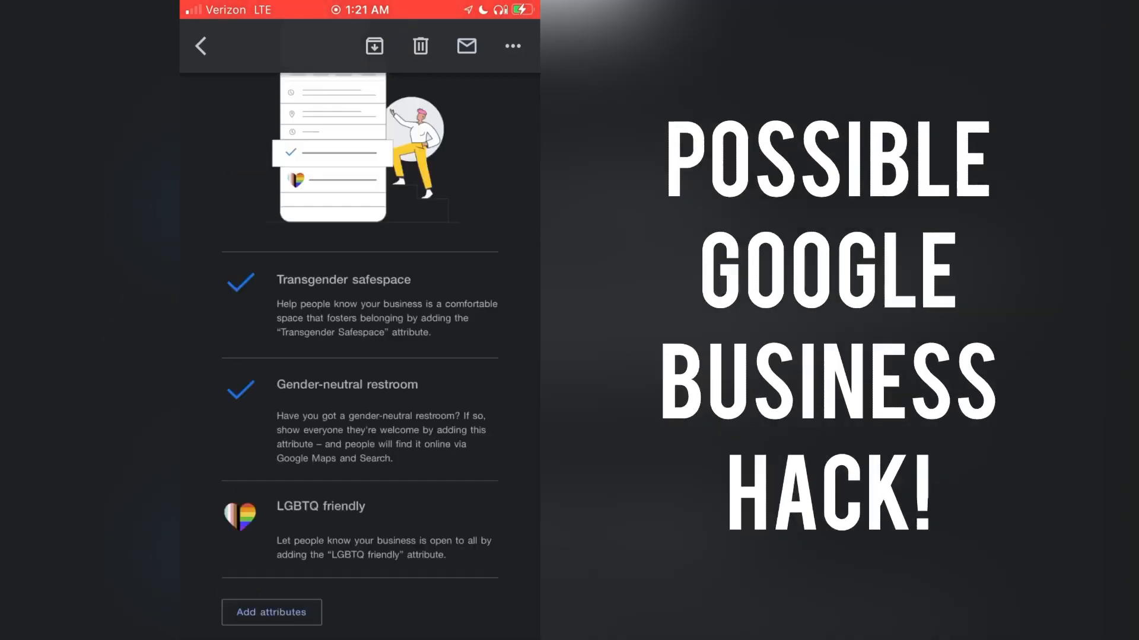
pyautogui.scroll(-3)
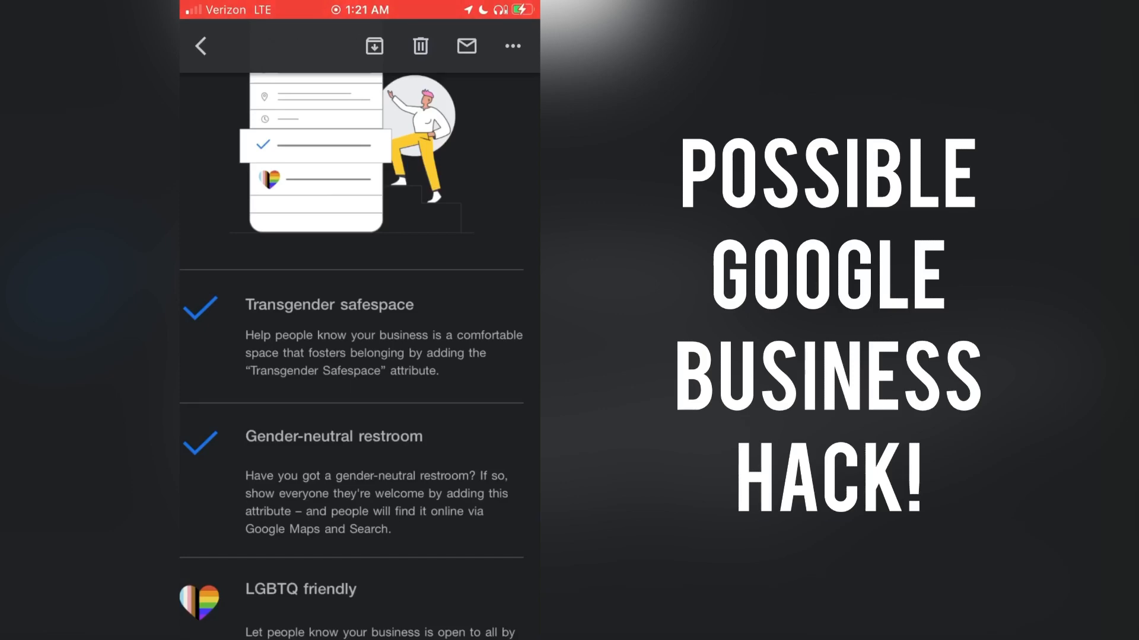
pyautogui.scroll(-3)
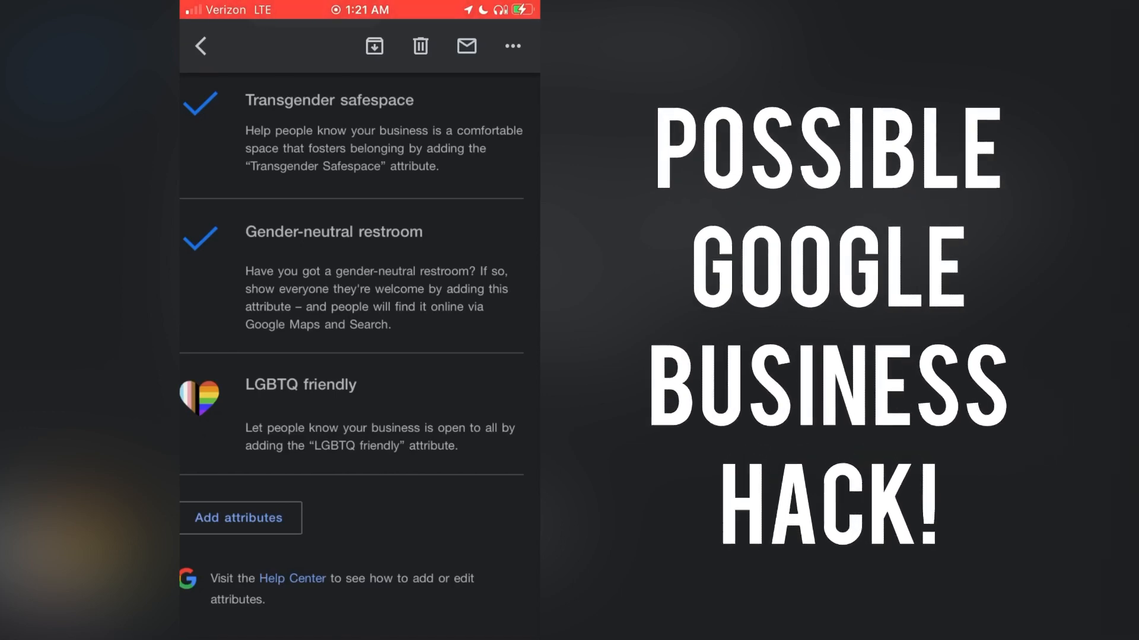
pyautogui.scroll(-3)
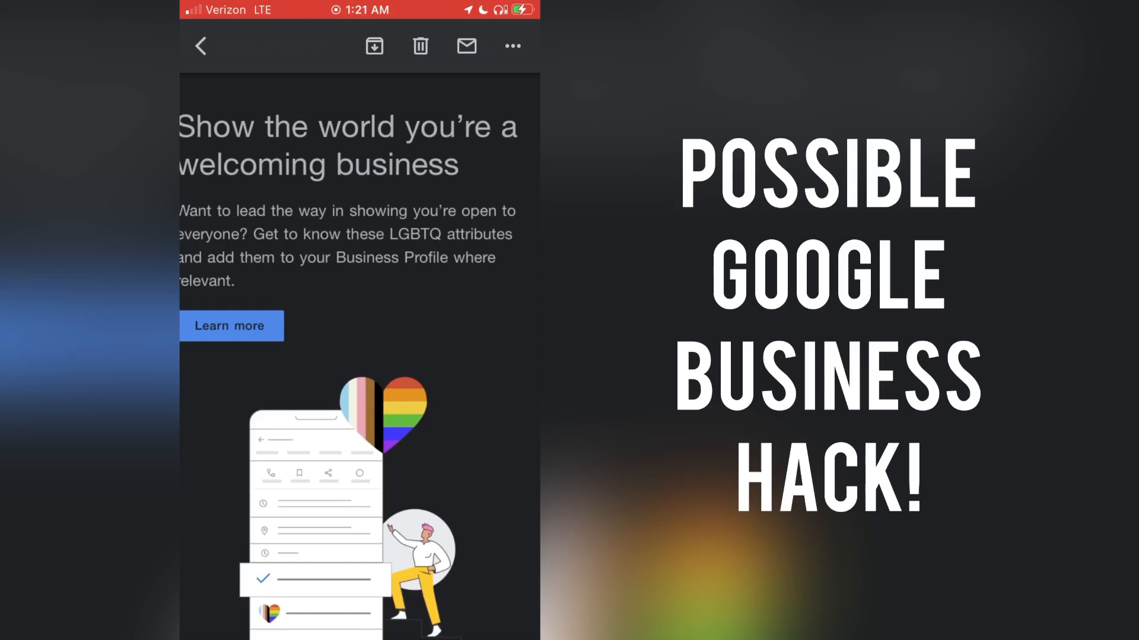
# Scroll back and forth between the intro and attributes, ending near the Google footer
pyautogui.scroll(-3)
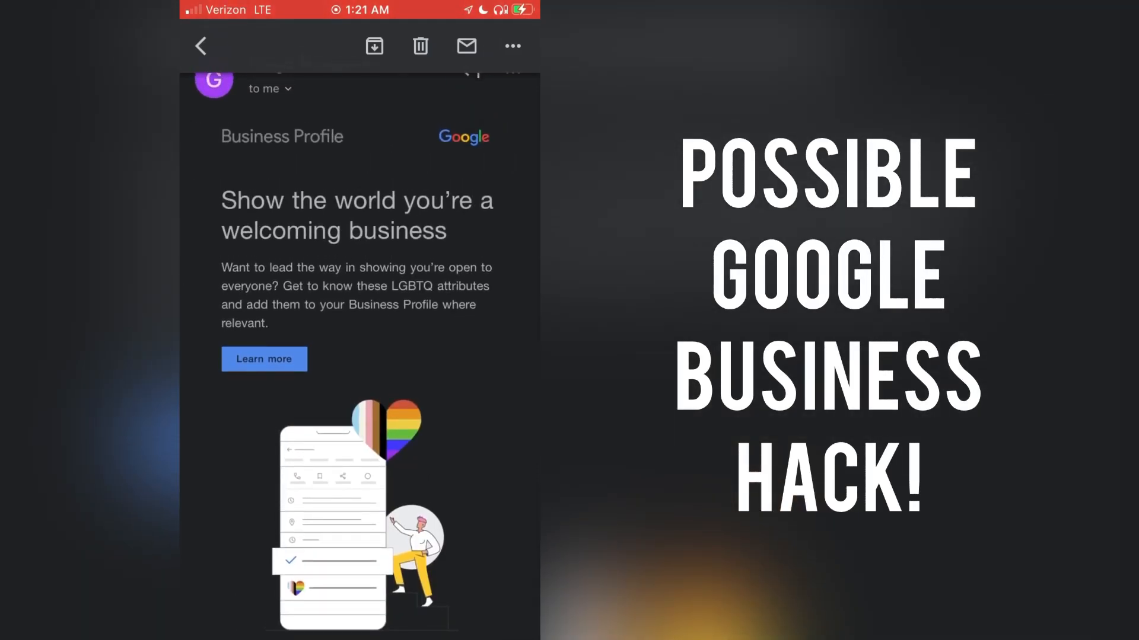
pyautogui.scroll(-3)
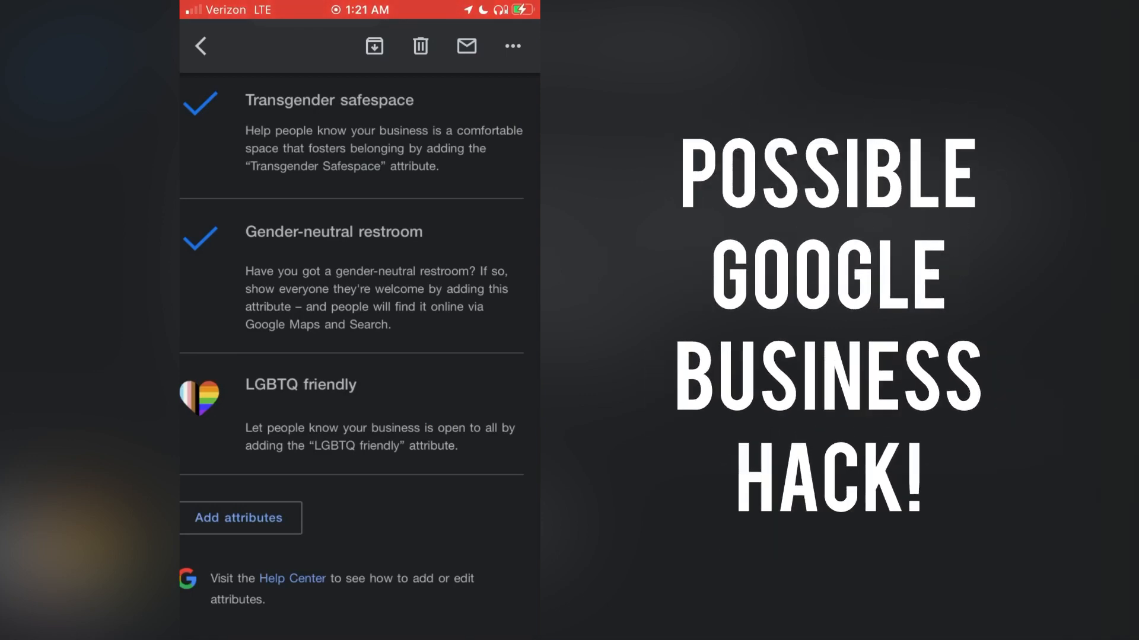
pyautogui.scroll(-3)
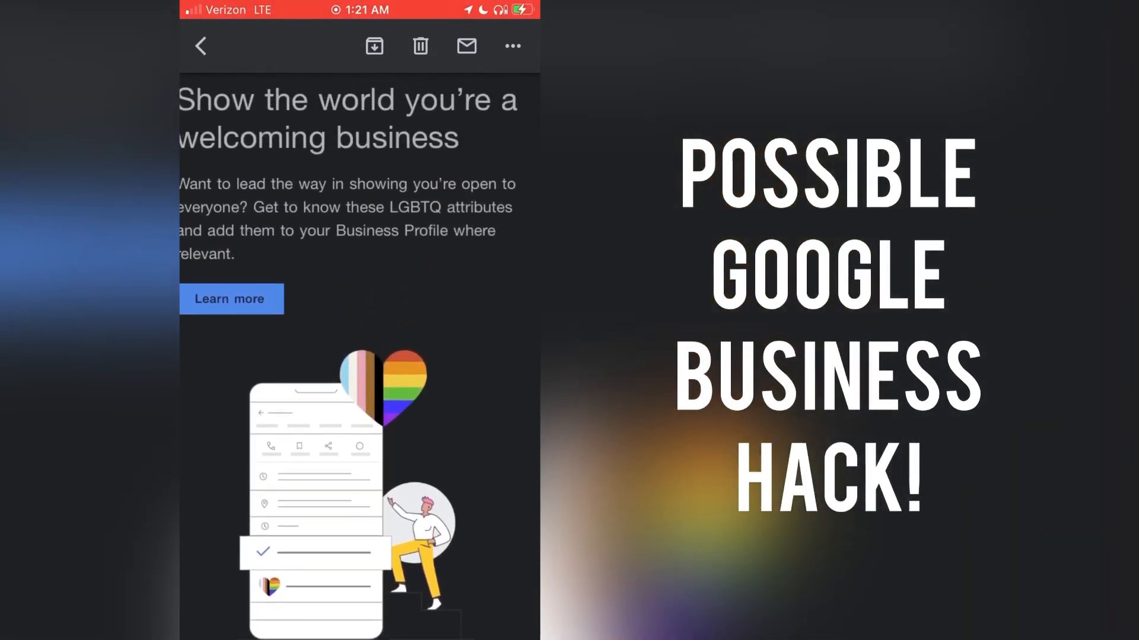
pyautogui.scroll(-3)
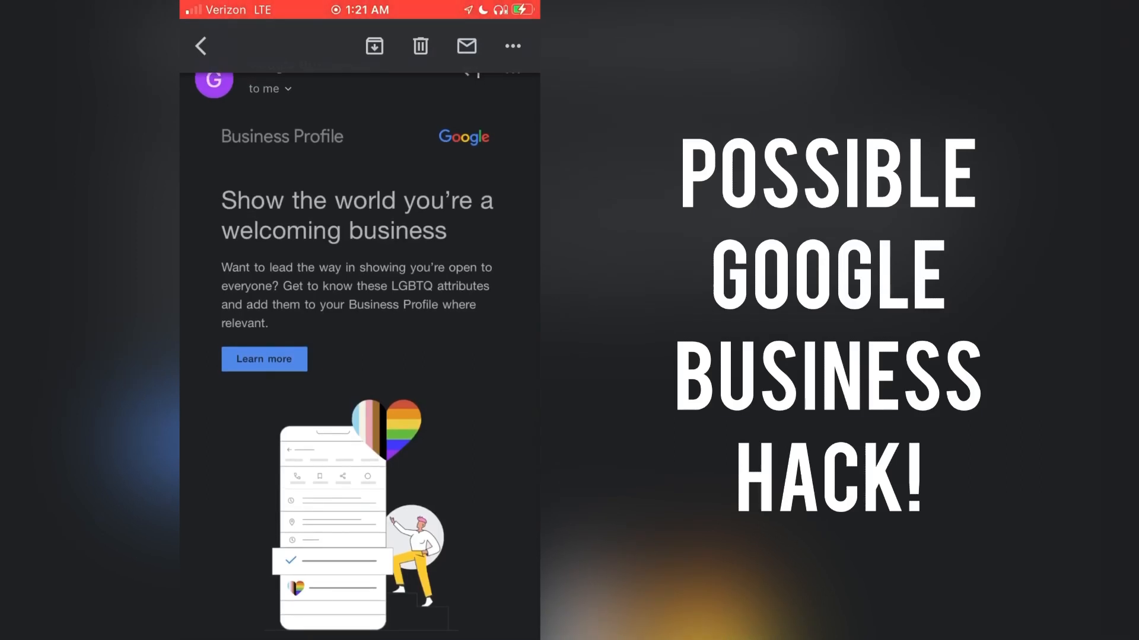
pyautogui.scroll(-3)
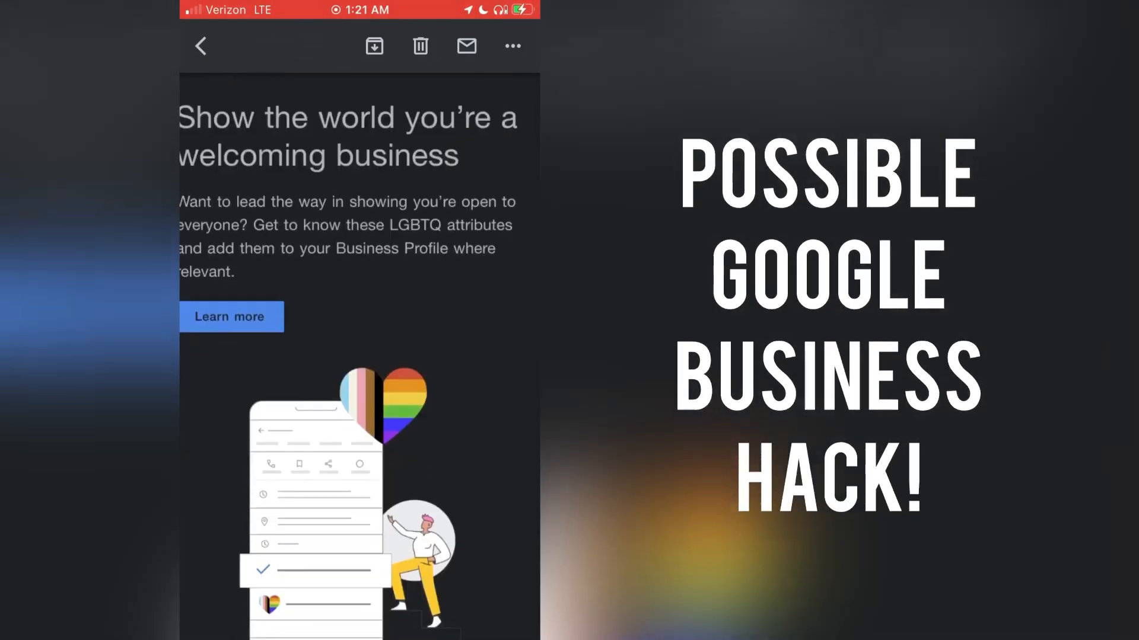
pyautogui.scroll(-3)
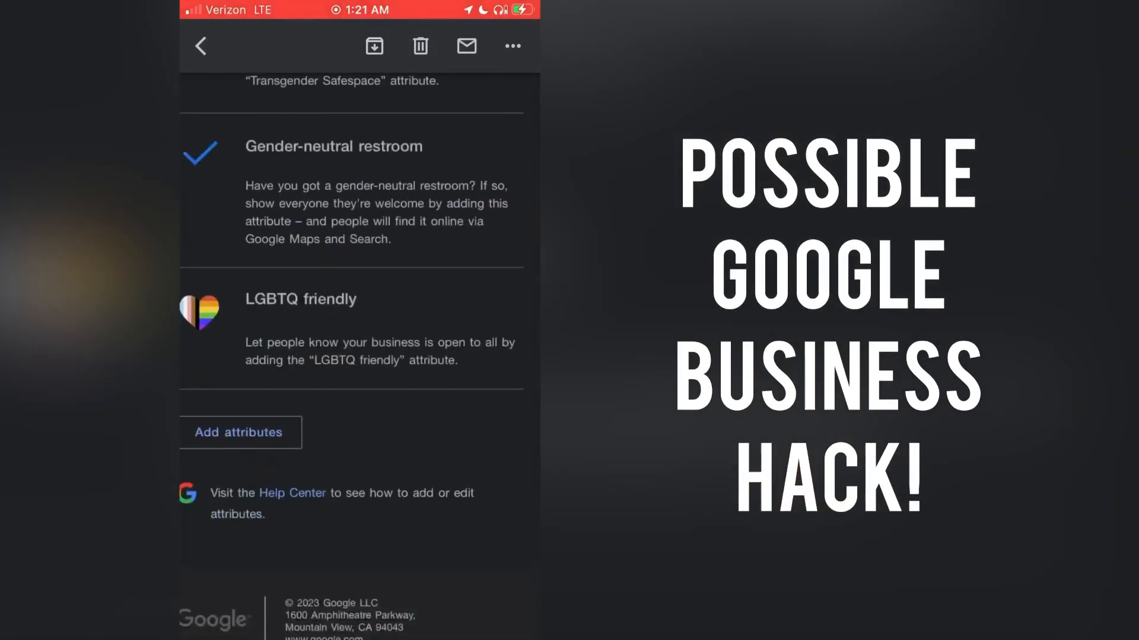